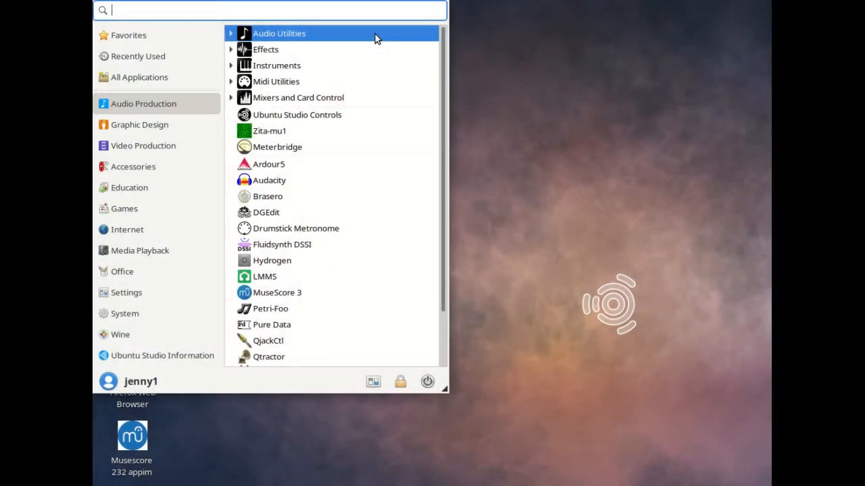
Step: Toggle Audio Utilities open and closed, then expand MIDI Utilities to list JACK Keyboard and Yoshimi
click(279, 33)
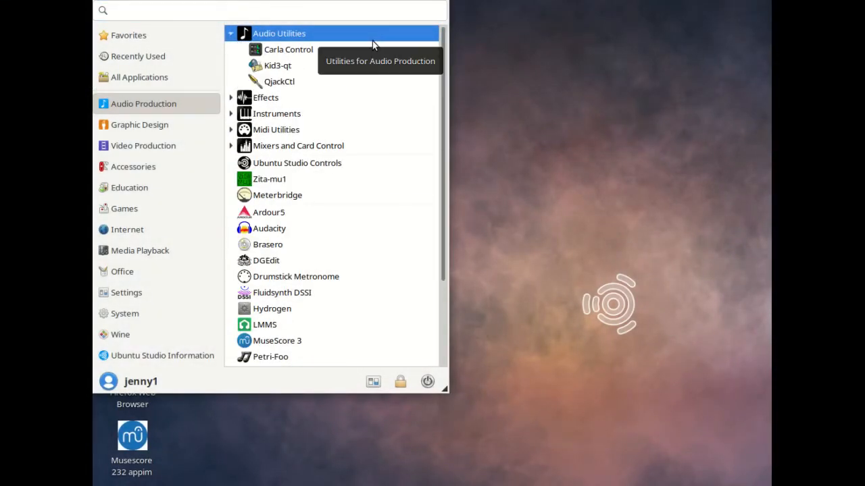
click(265, 97)
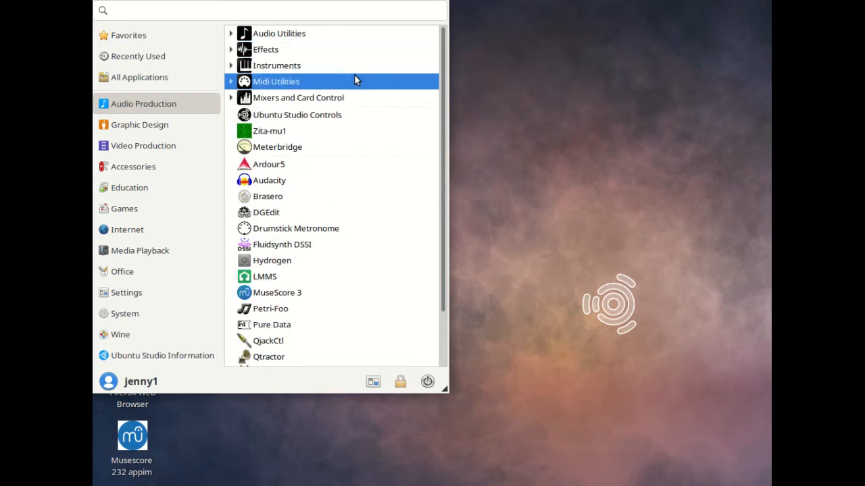
click(275, 65)
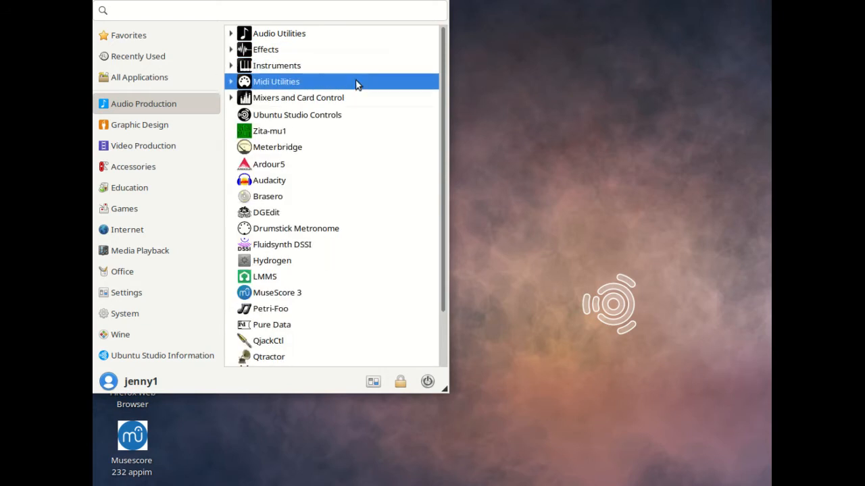
click(275, 81)
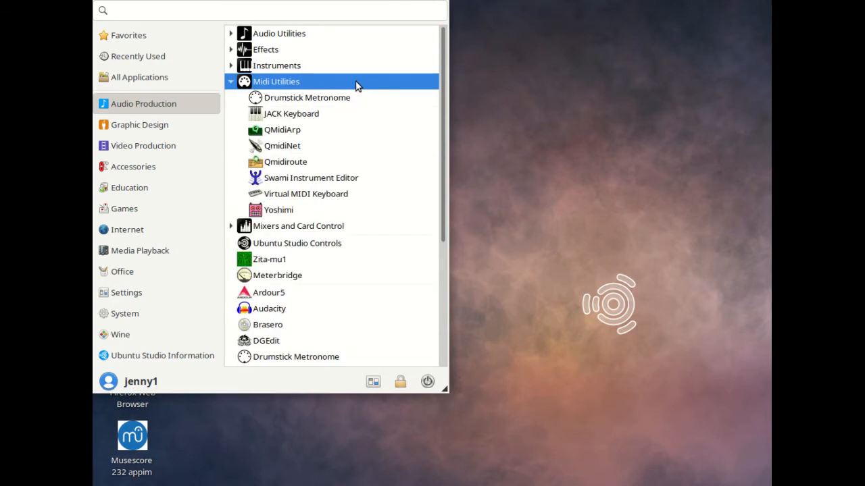